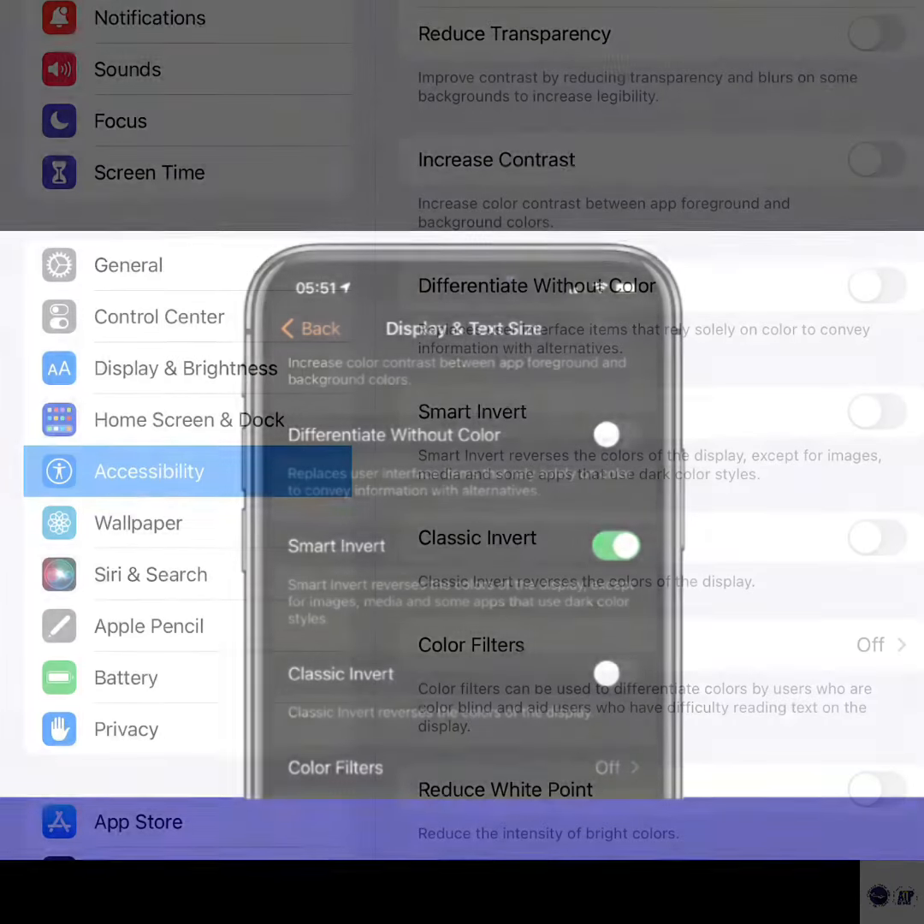
Step: Exit Settings with the Home button and land on the Home Screen
left_click(877, 411)
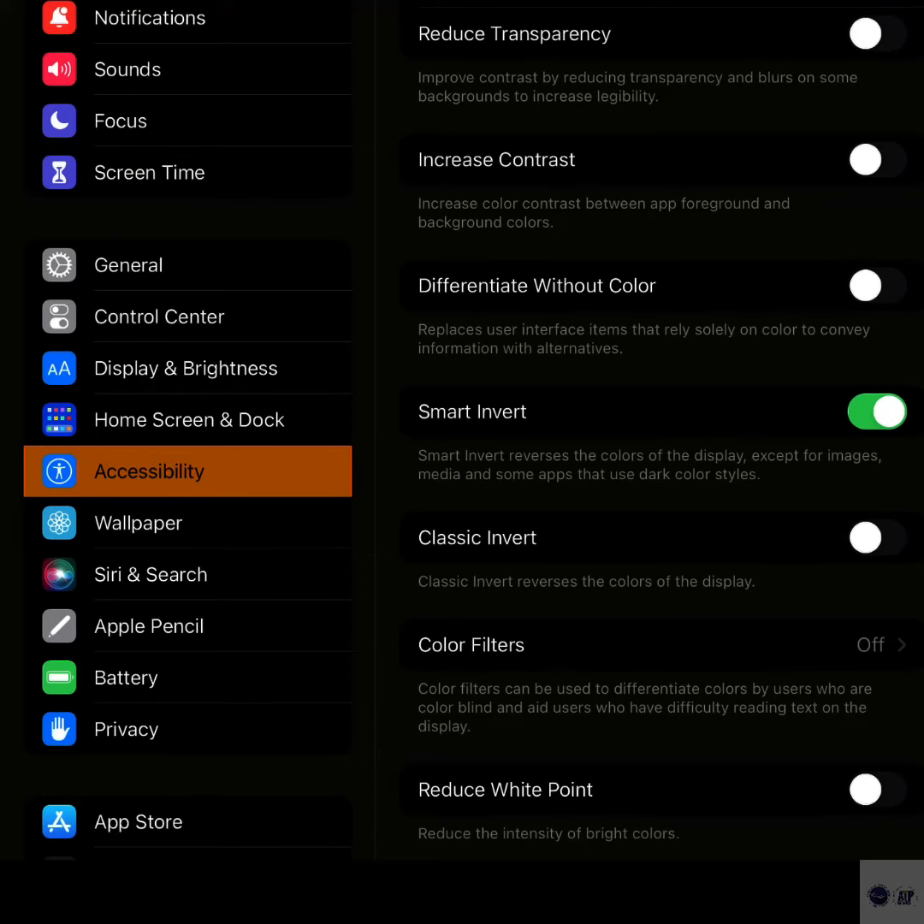
key("home")
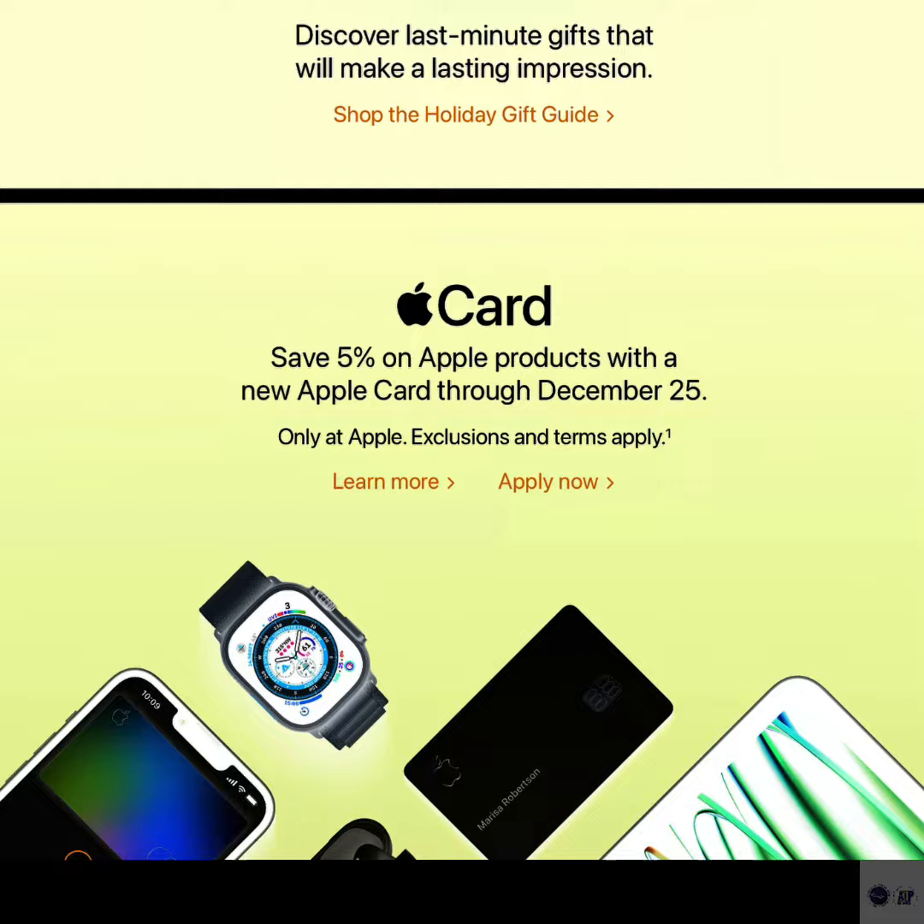
scroll("down", 3)
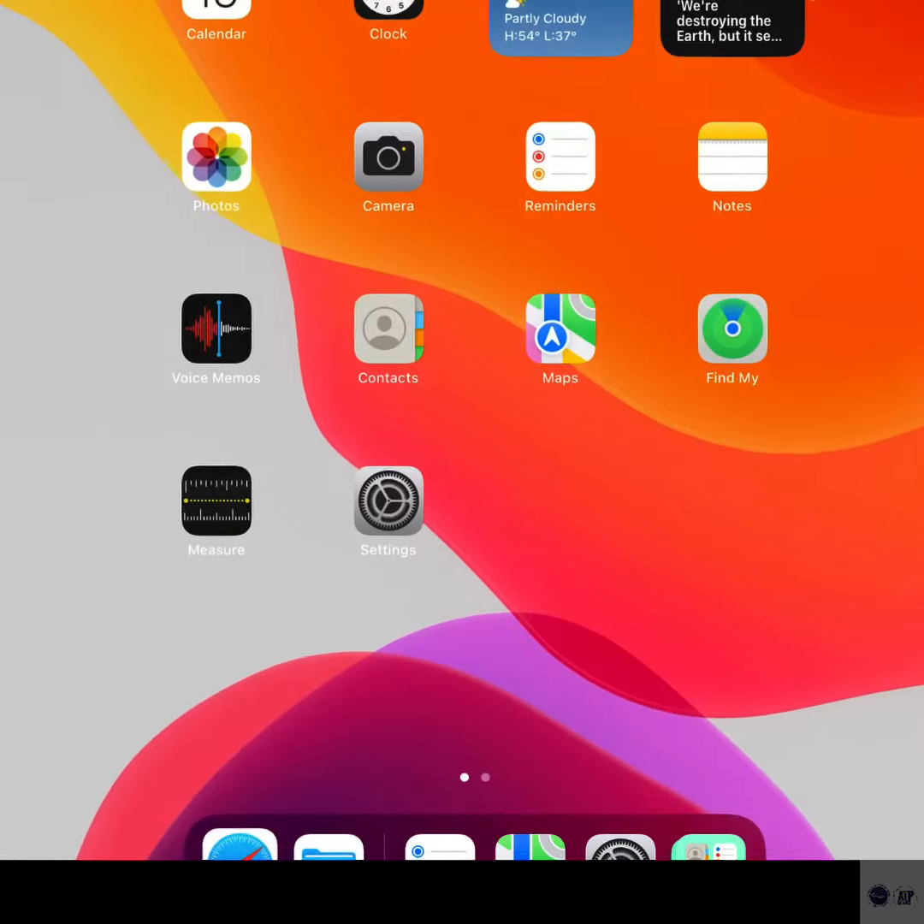
Step: Reopen the Settings app from its Home Screen icon
left_click(388, 500)
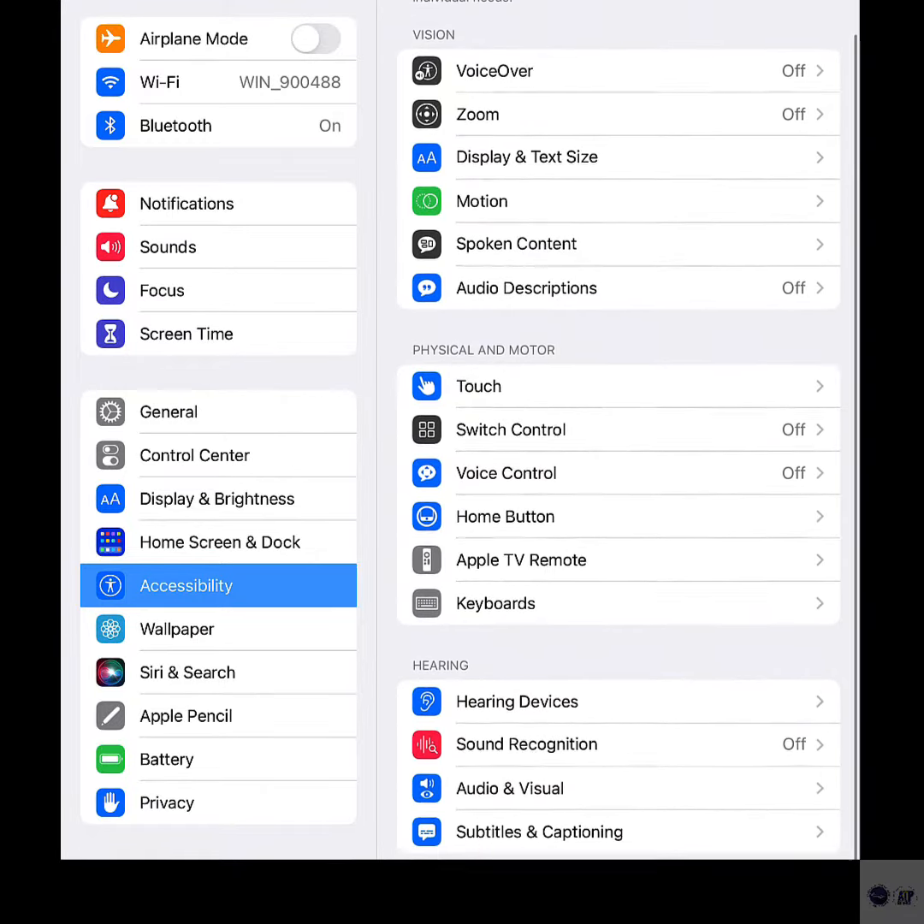
Step: Scroll the Display & Text Size options to find Smart Invert, currently off
scroll("up", 3)
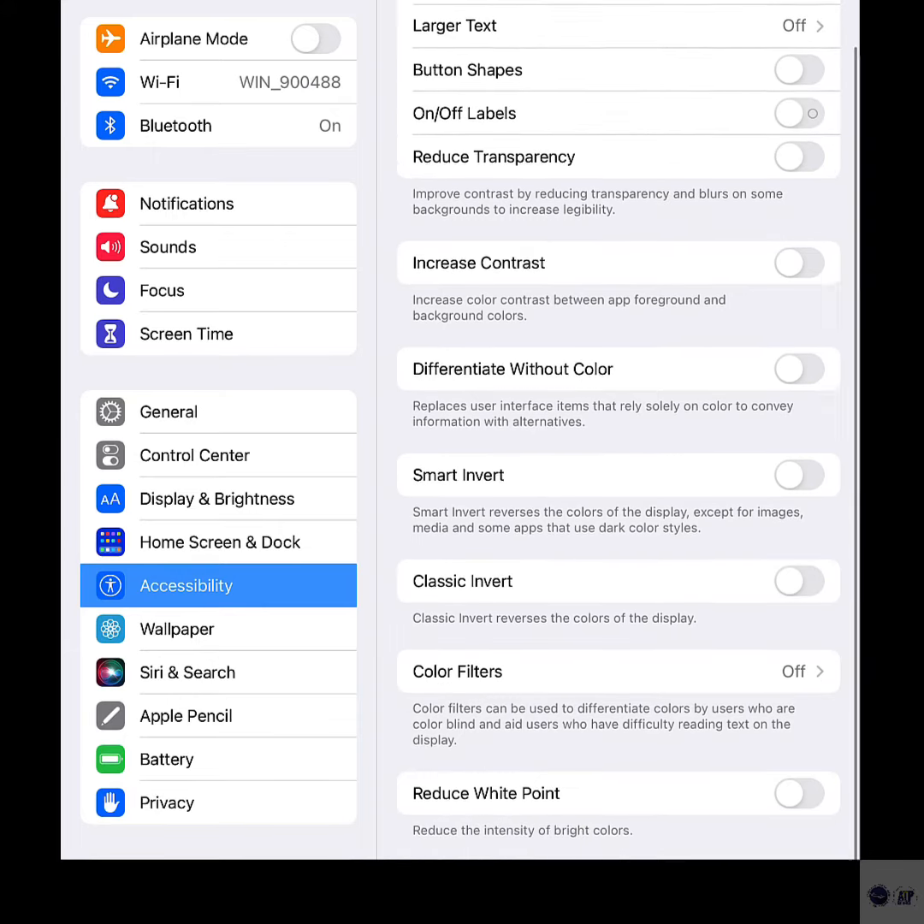
scroll("up", 3)
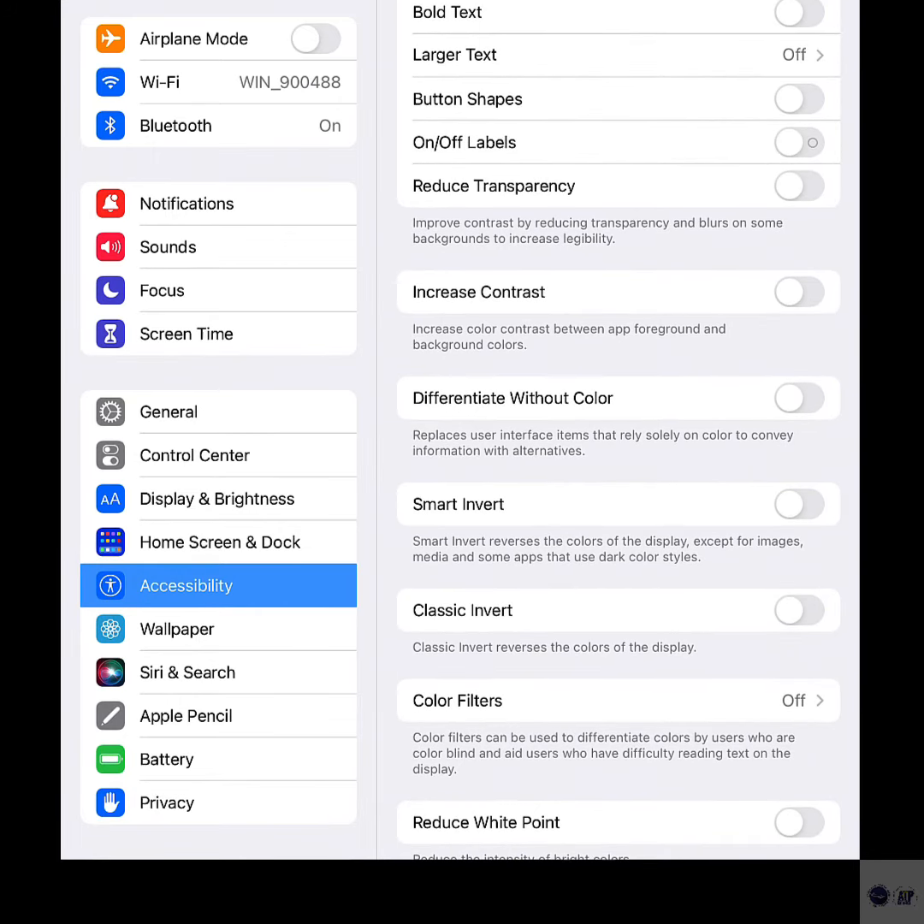
left_click(799, 504)
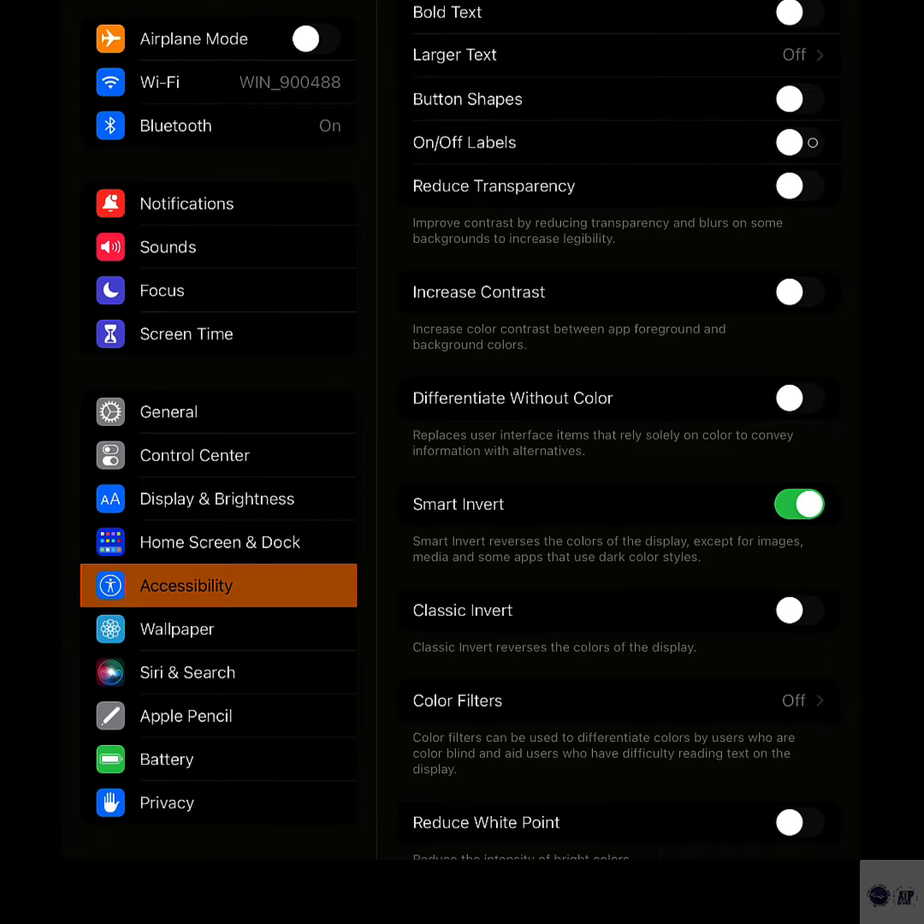
key("home")
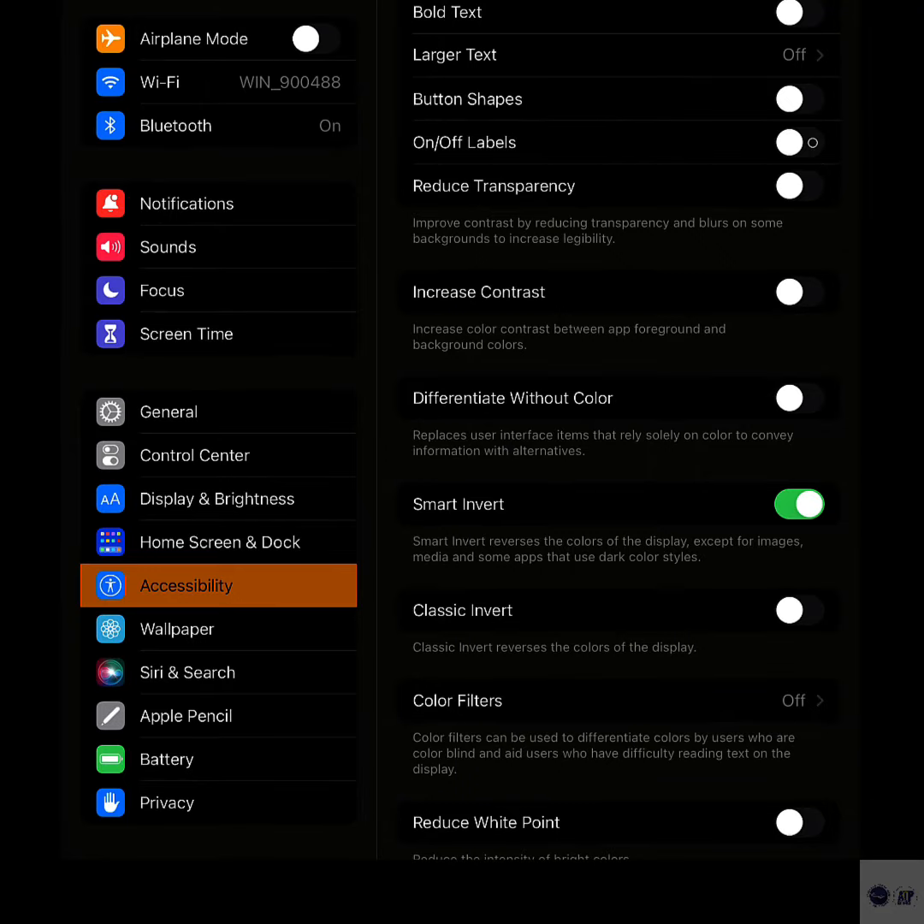
left_click(797, 503)
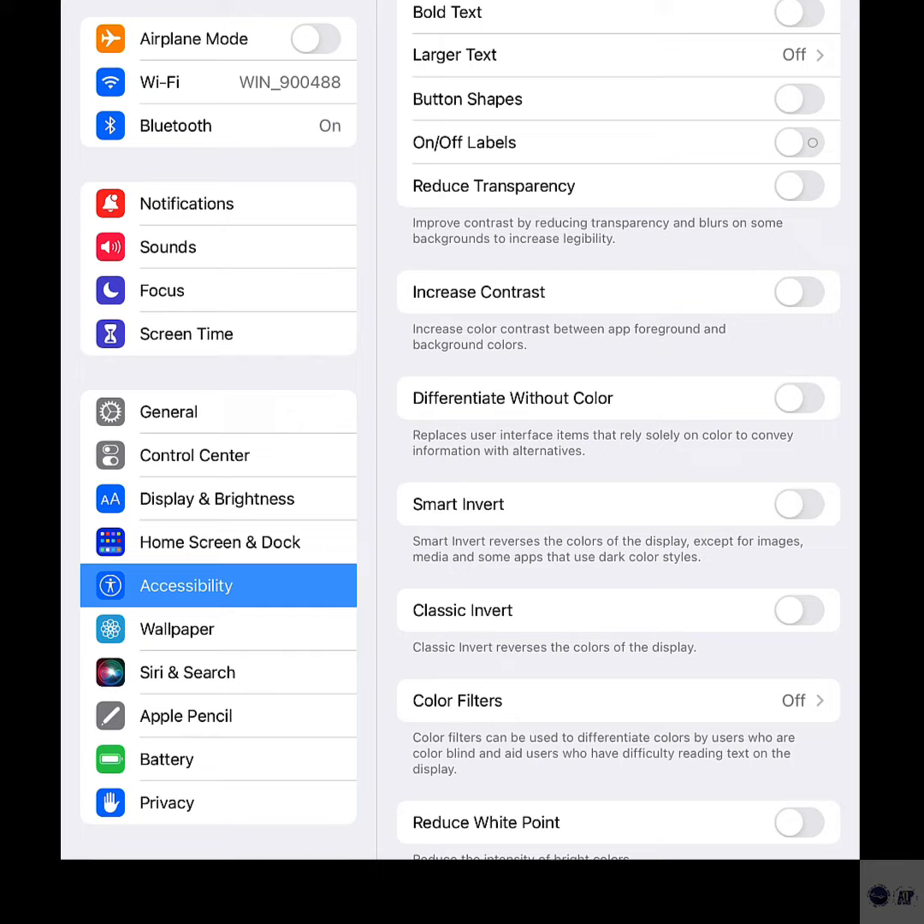